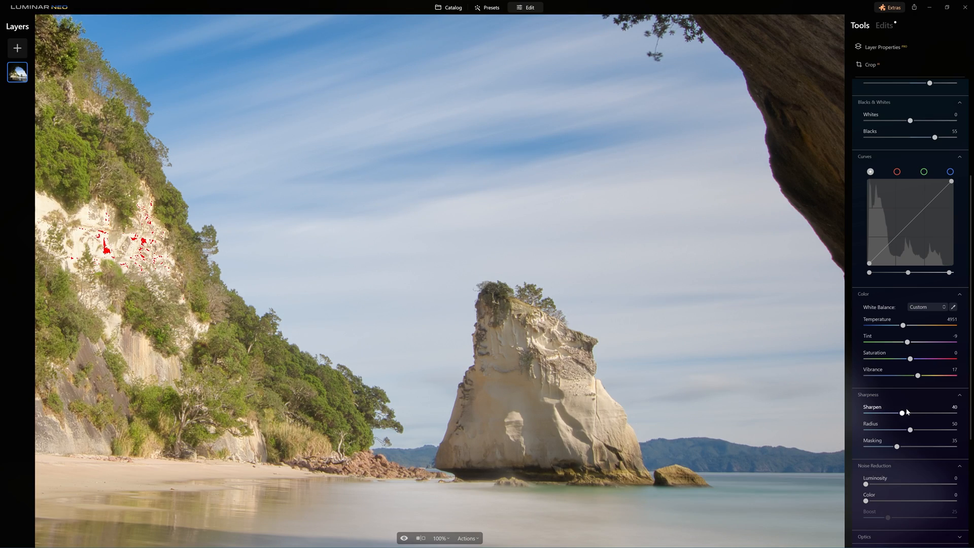
- Raise Sharpen to 53 and Noise Reduction Luminosity to 42
{"action": "left_click_drag", "start_coordinate": [902, 412], "coordinate": [913, 413]}
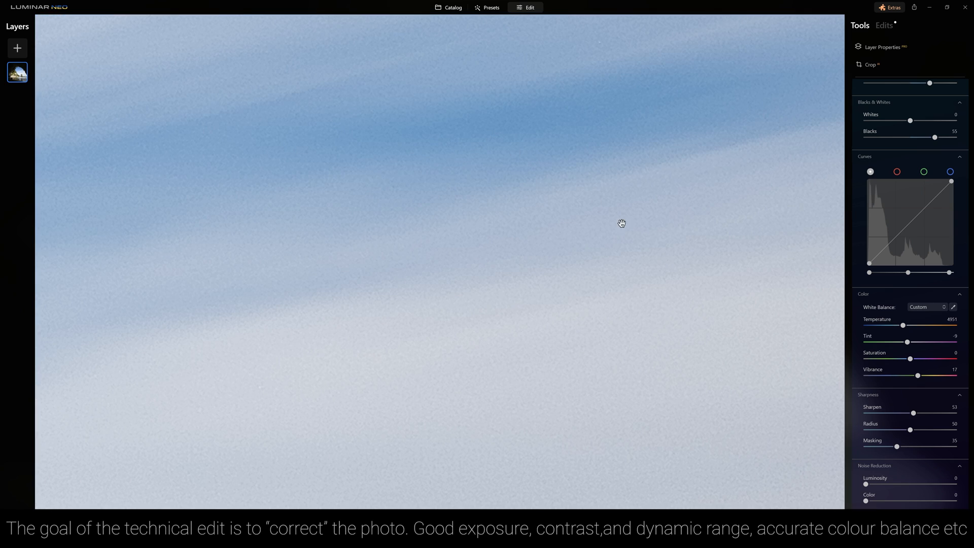
{"action": "left_click_drag", "start_coordinate": [867, 484], "coordinate": [894, 485]}
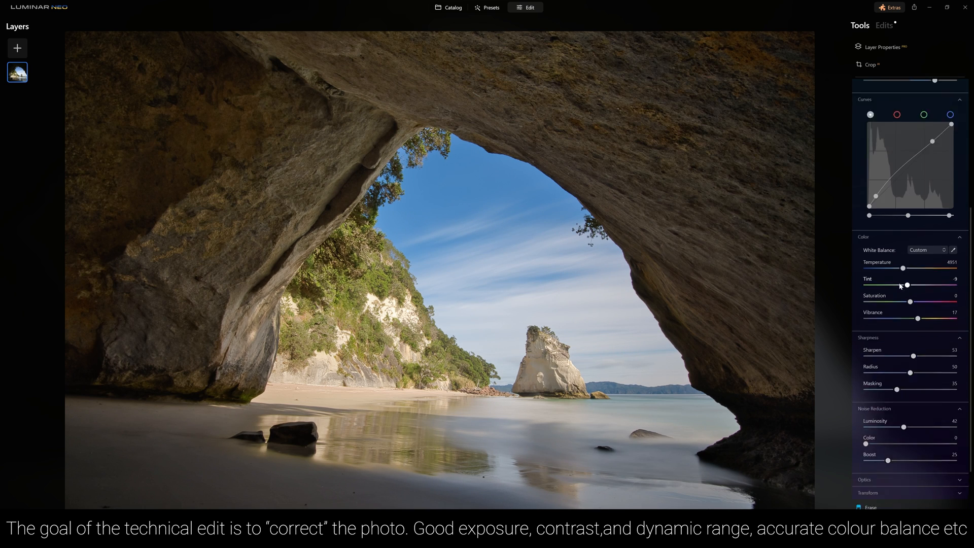
- Scroll down the Develop panel to the Optics section
{"action": "scroll", "scroll_direction": "down", "scroll_amount": 3}
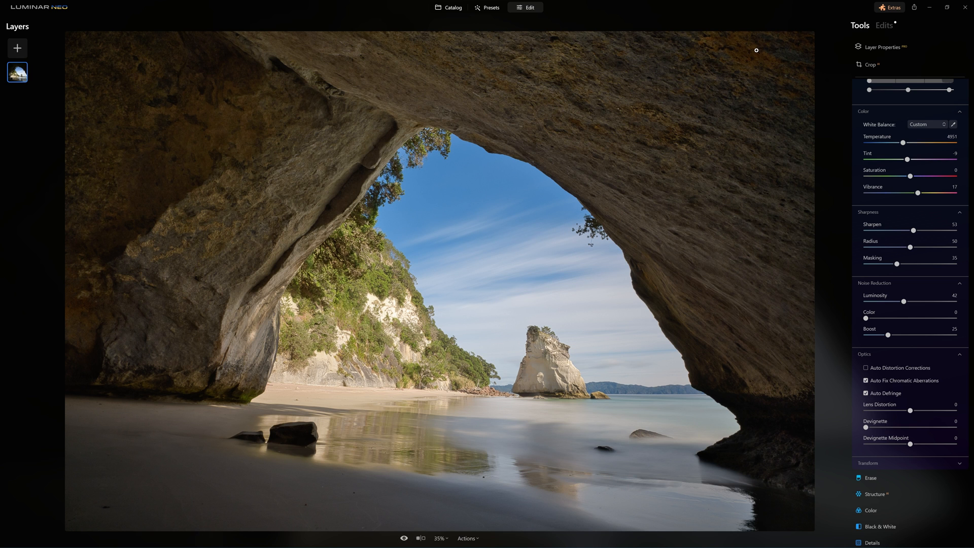
{"action": "mouse_move", "coordinate": [484, 427]}
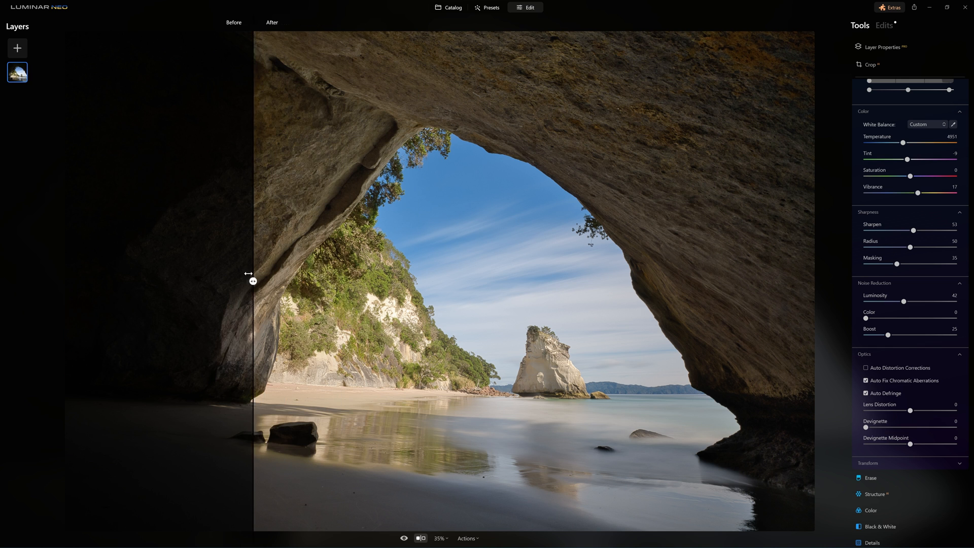
- Sweep the before/after divider across the arch, then turn the comparison off
{"action": "left_click_drag", "start_coordinate": [253, 281], "coordinate": [287, 281]}
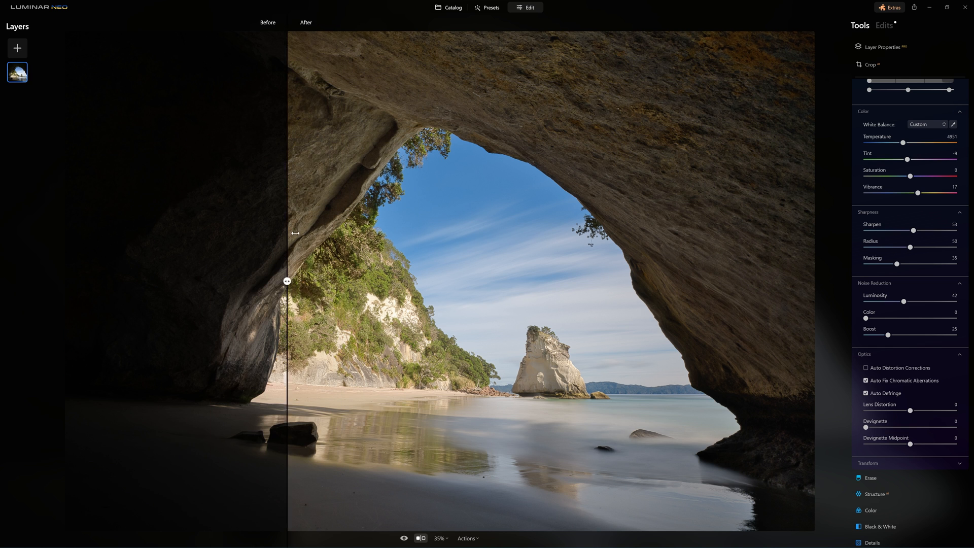
{"action": "left_click_drag", "start_coordinate": [287, 281], "coordinate": [662, 280]}
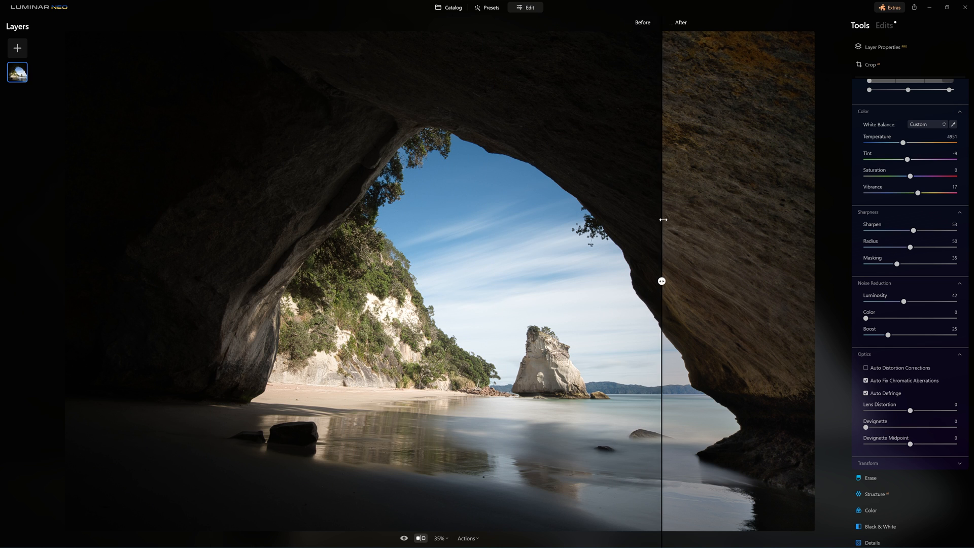
{"action": "left_click_drag", "start_coordinate": [662, 280], "coordinate": [593, 281]}
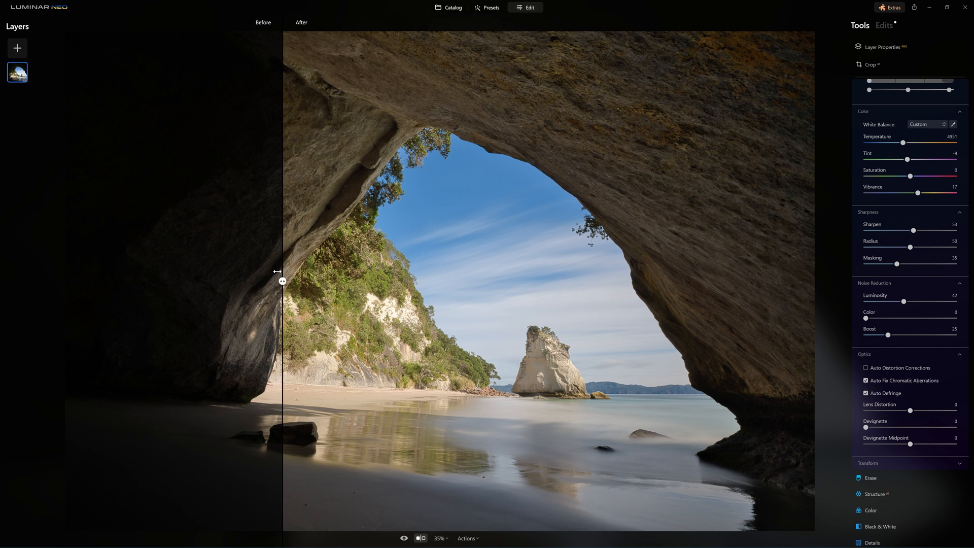
{"action": "left_click_drag", "start_coordinate": [282, 280], "coordinate": [479, 281]}
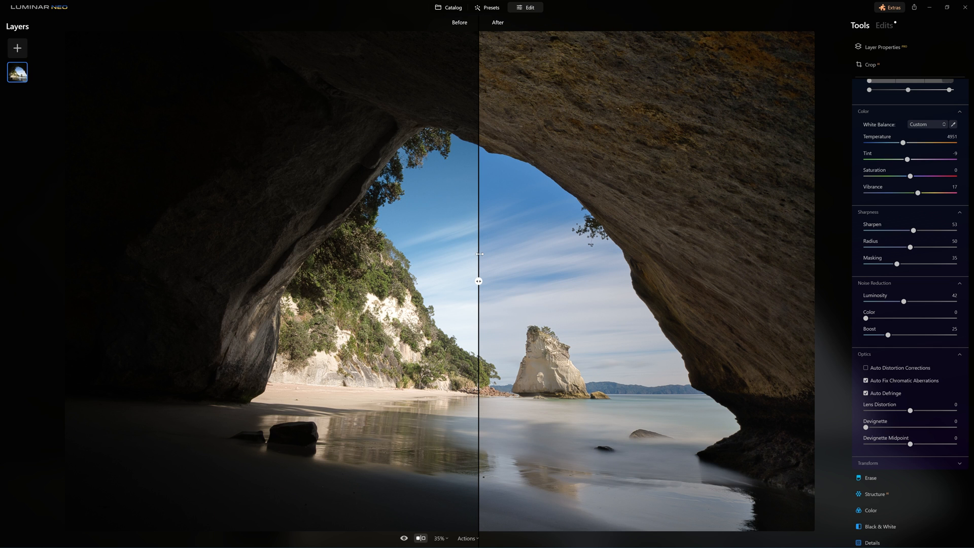
{"action": "left_click", "coordinate": [420, 538]}
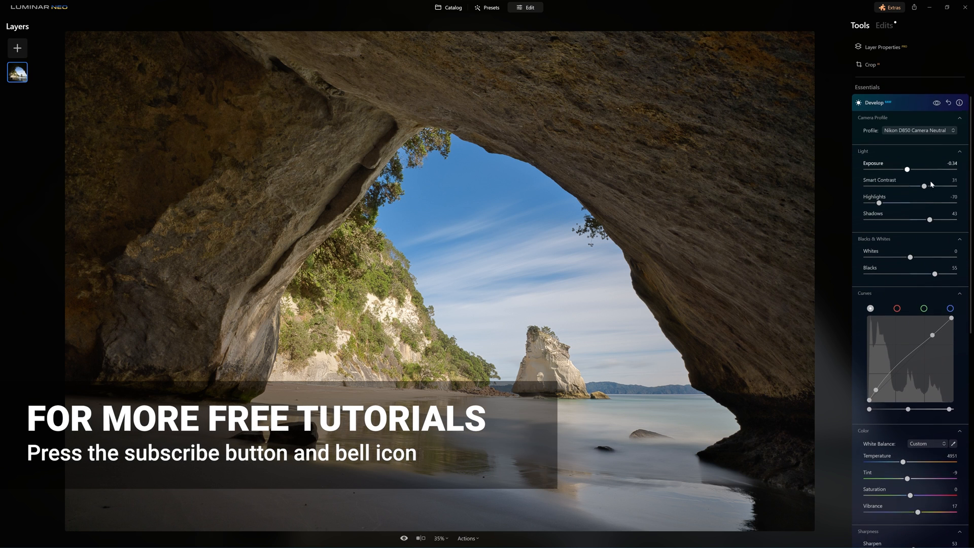
- Drag the Light Shadows slider down from 43 to 25
{"action": "left_click_drag", "start_coordinate": [930, 220], "coordinate": [925, 220]}
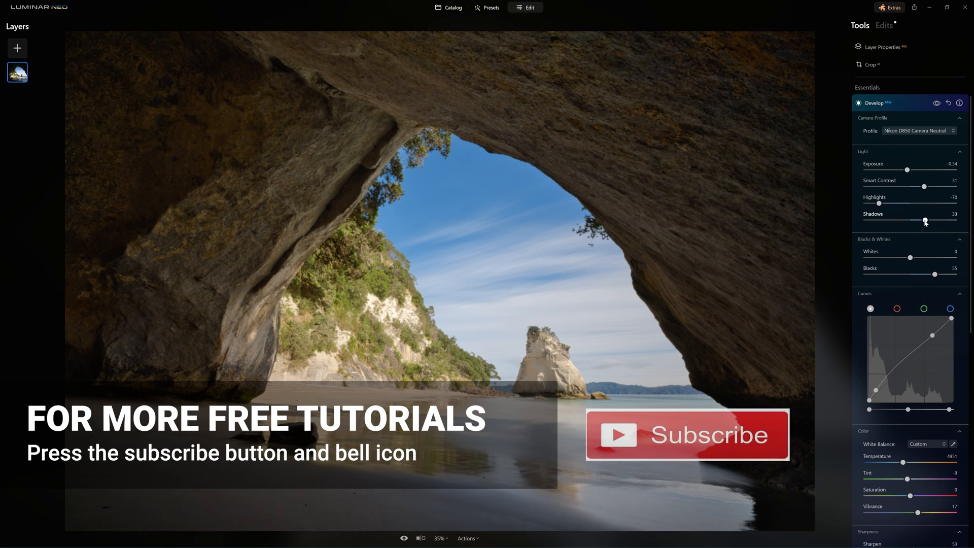
{"action": "left_click_drag", "start_coordinate": [925, 220], "coordinate": [910, 220]}
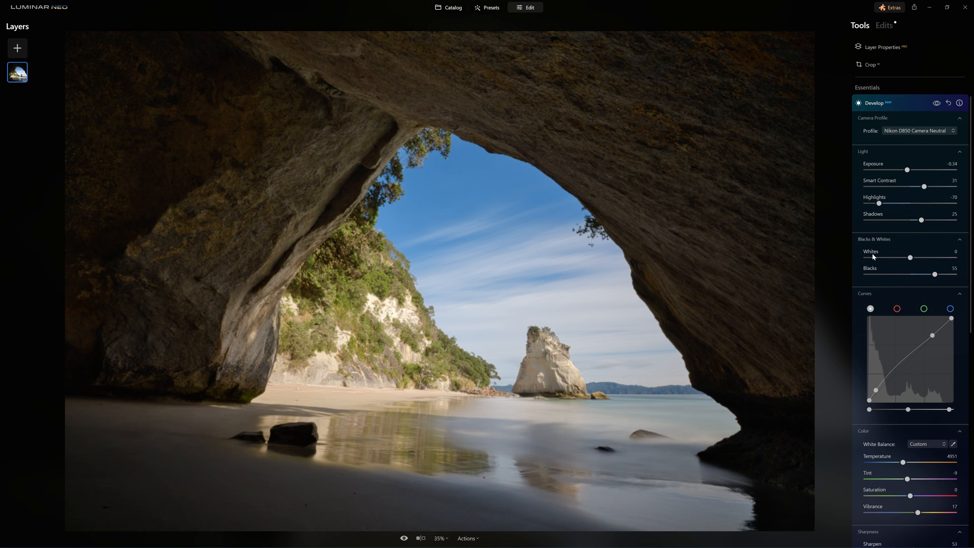